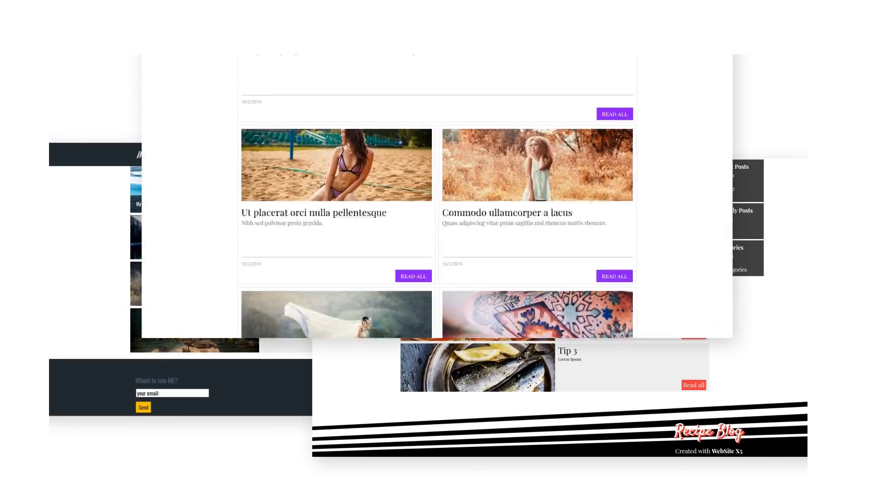
# Enter 'Blog Title' as the blog title and 'Write a short description' as its description.
pyautogui.scroll(-3)
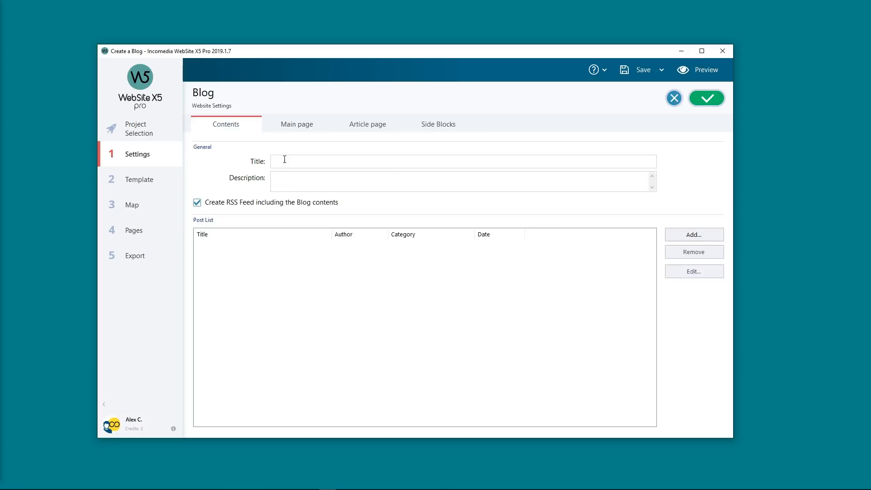
pyautogui.write('Blog Ti')
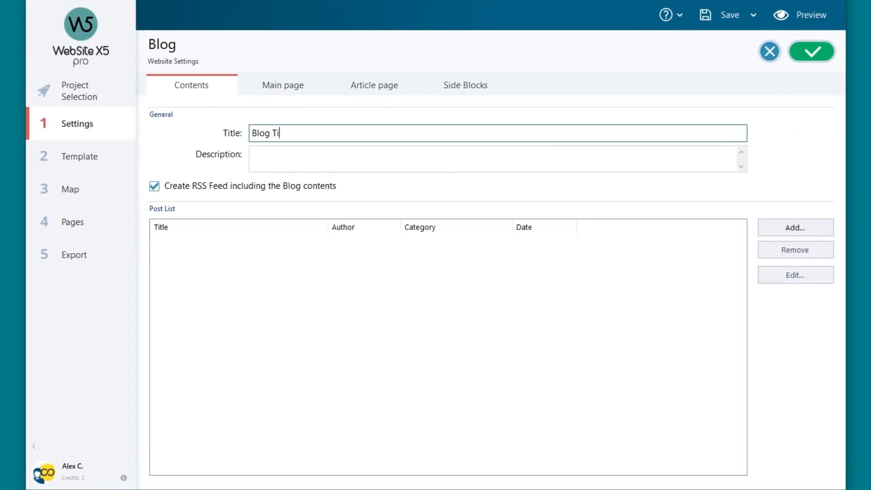
pyautogui.click(495, 158)
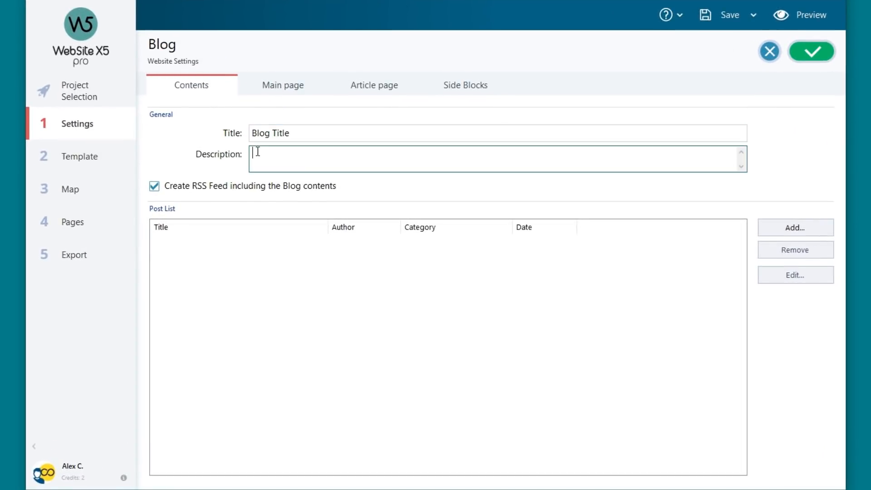
pyautogui.write('Write a short descrip')
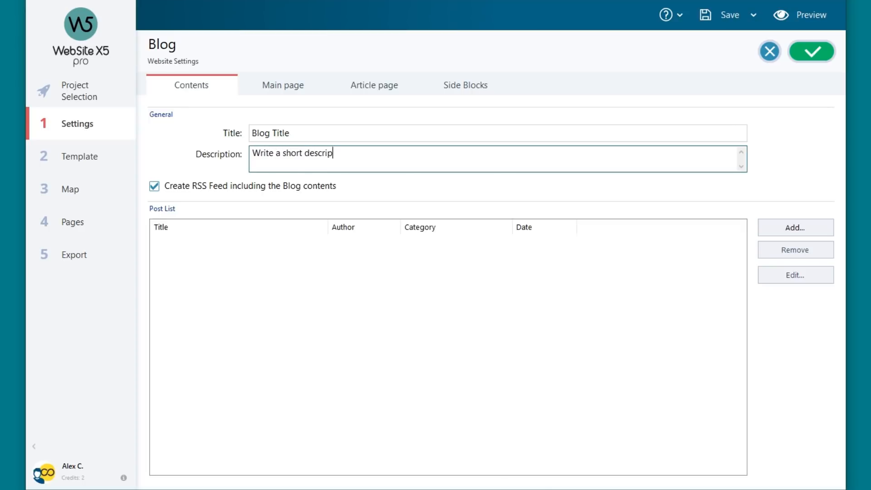
pyautogui.write('tion')
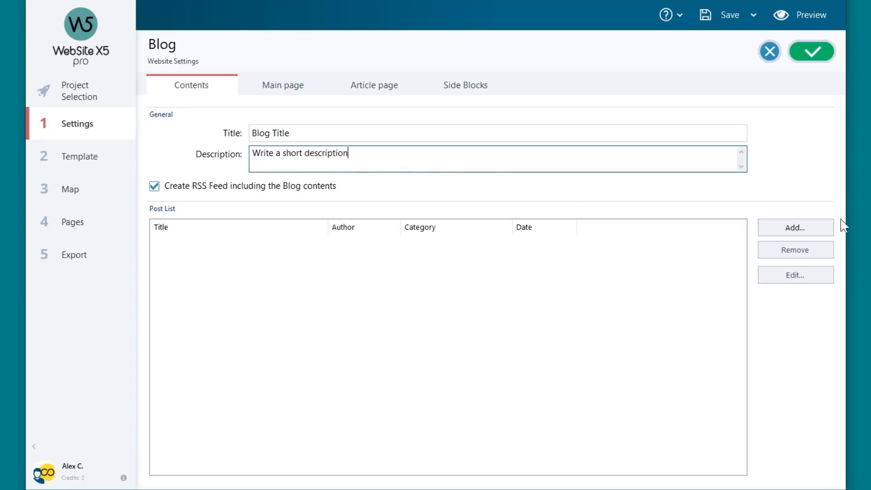
# Add a new post titled 'Post Title' in 'New Category' with caption and author Name.
pyautogui.click(795, 227)
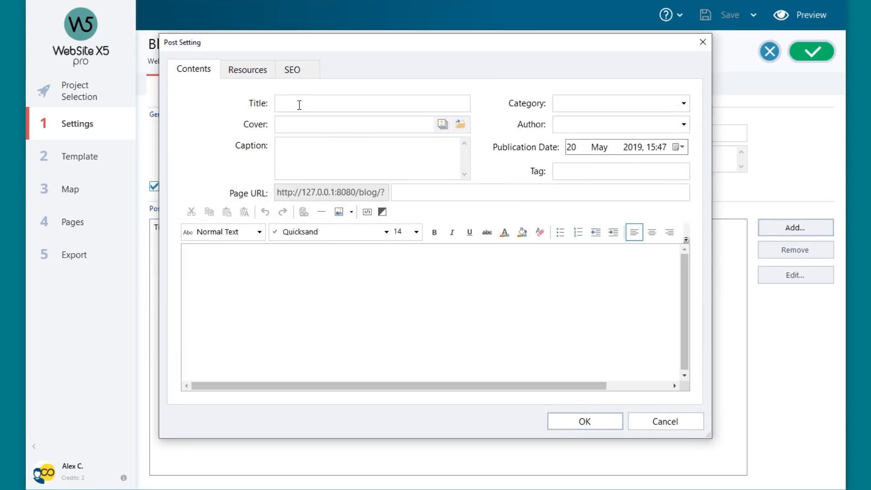
pyautogui.write('P')
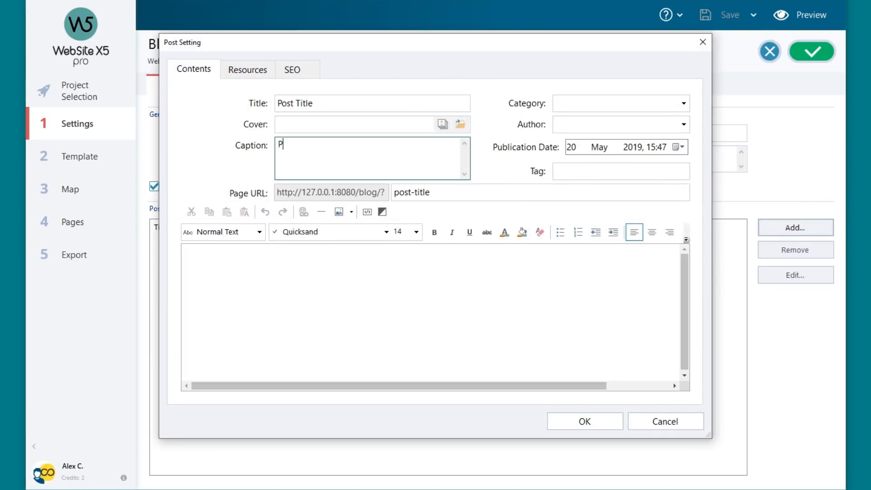
pyautogui.write('New Categ')
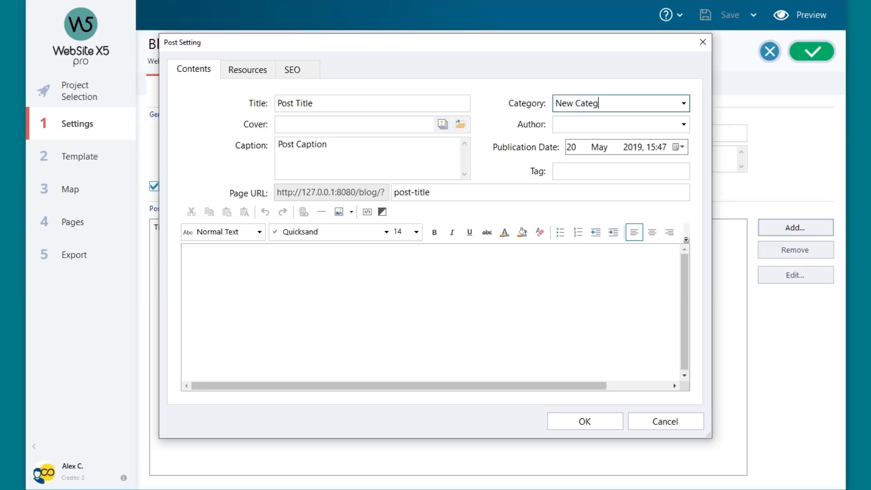
# Choose the sailboat photo from the online library as the post's cover image.
pyautogui.click(441, 124)
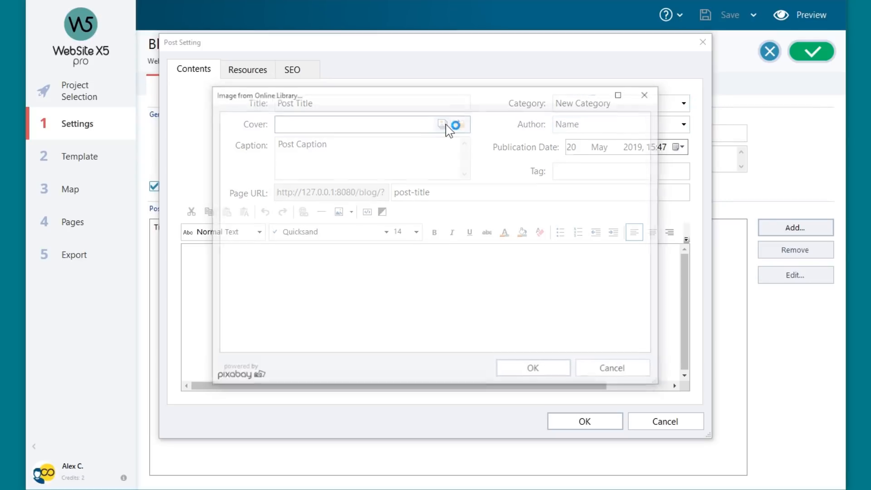
pyautogui.click(443, 124)
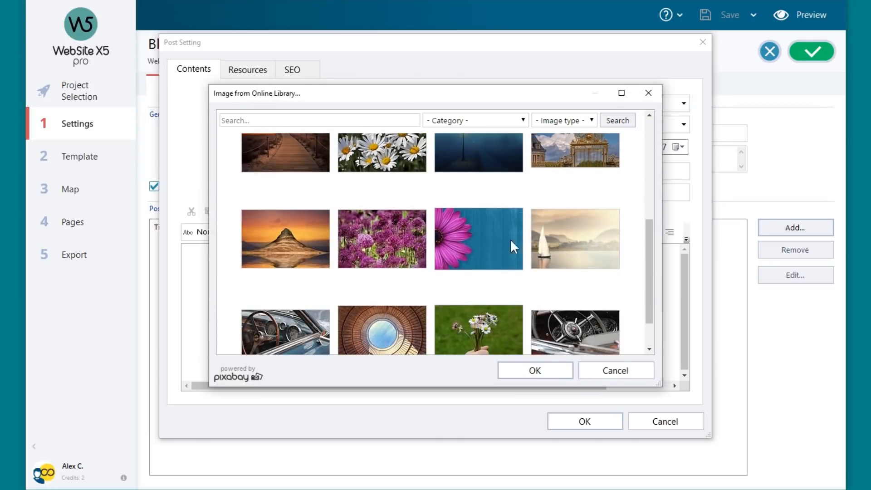
pyautogui.click(533, 370)
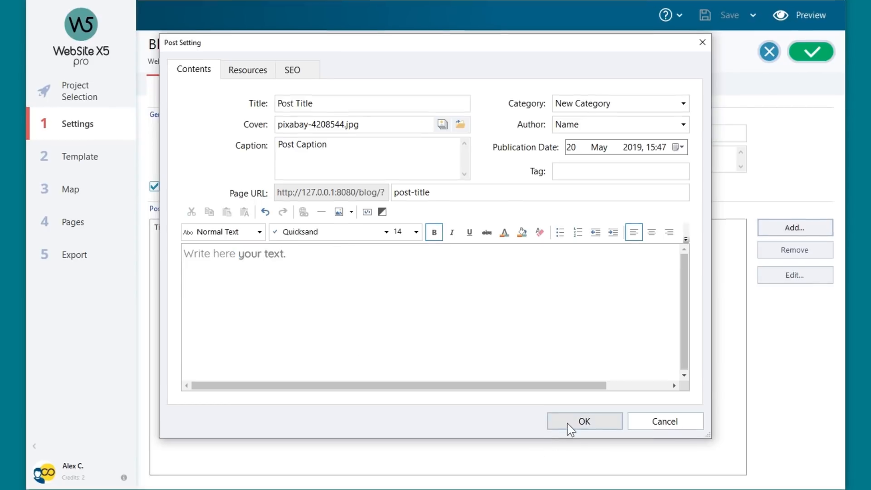
# Confirm the new post so four posts are listed, then preview the Post 2 article page.
pyautogui.click(583, 421)
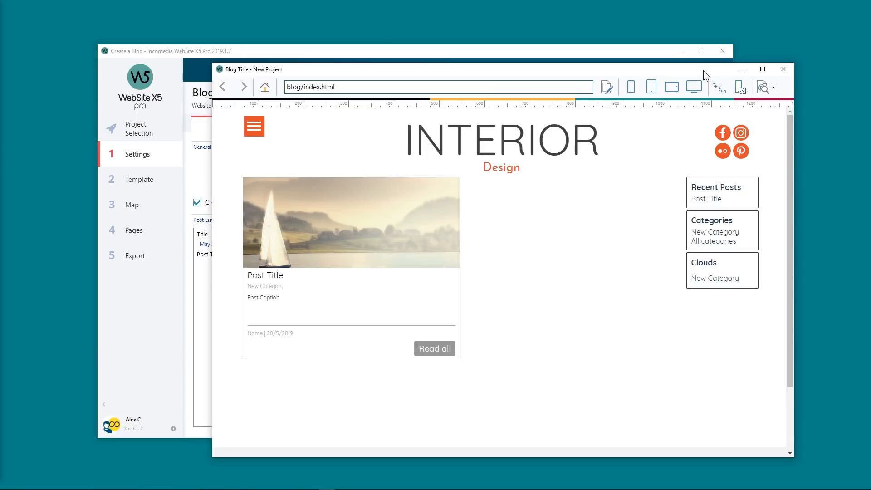
pyautogui.scroll(-3)
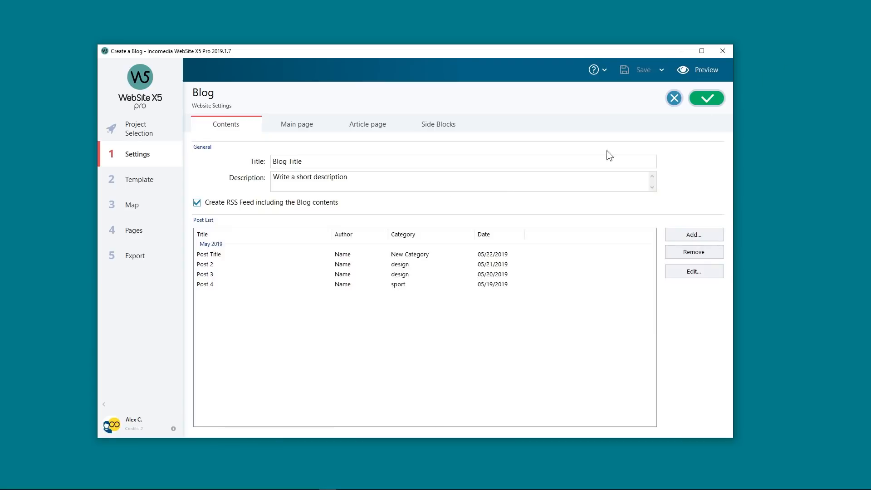
pyautogui.click(692, 271)
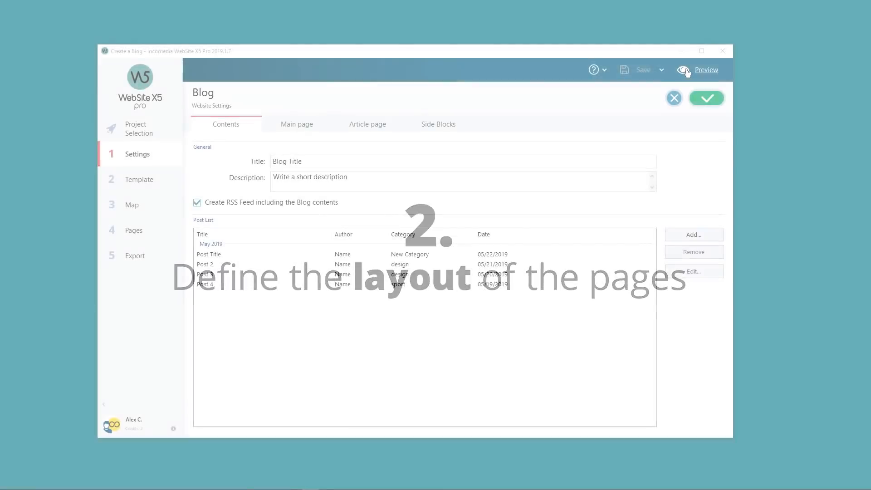
pyautogui.click(706, 69)
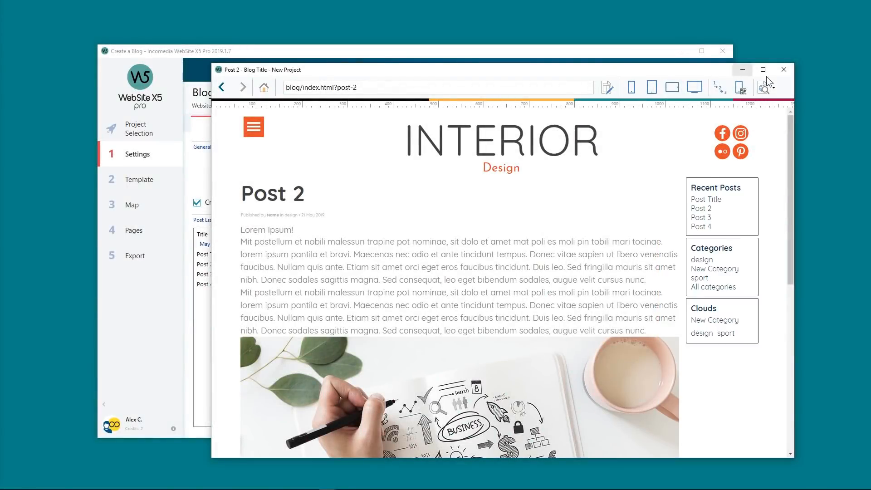
# Give the main page the cover-on-top card layout with bold card titles.
pyautogui.click(783, 70)
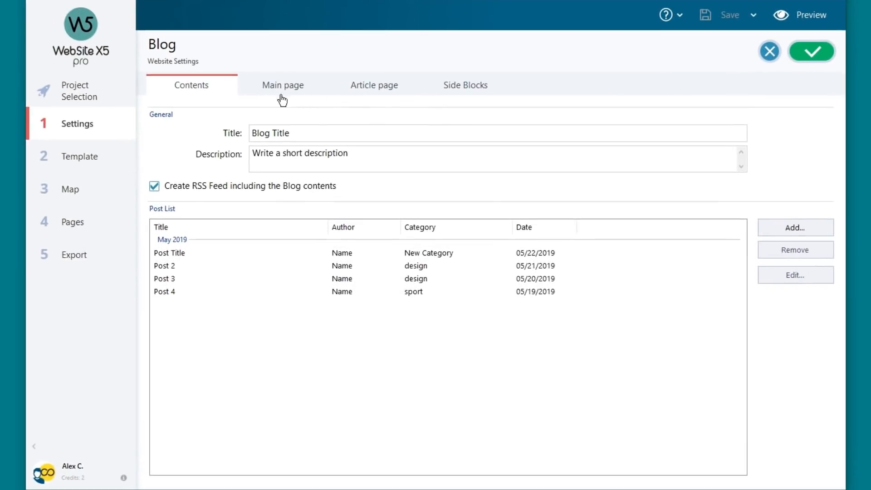
pyautogui.click(283, 85)
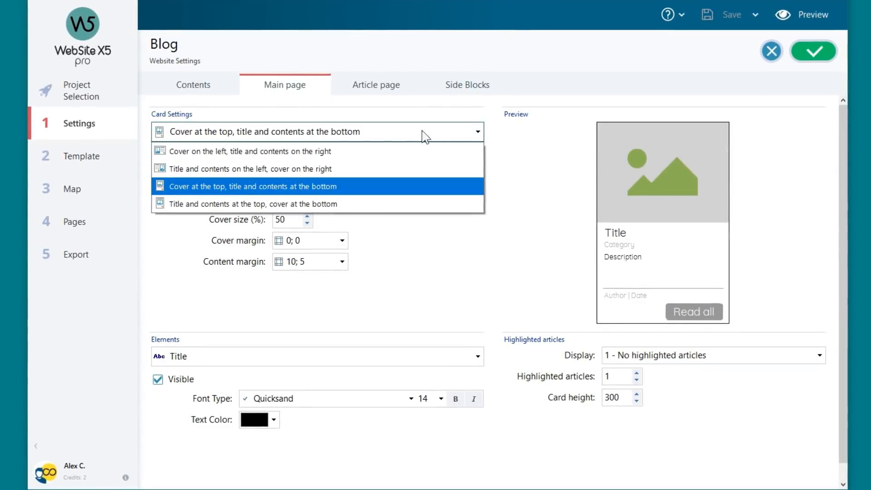
pyautogui.click(250, 186)
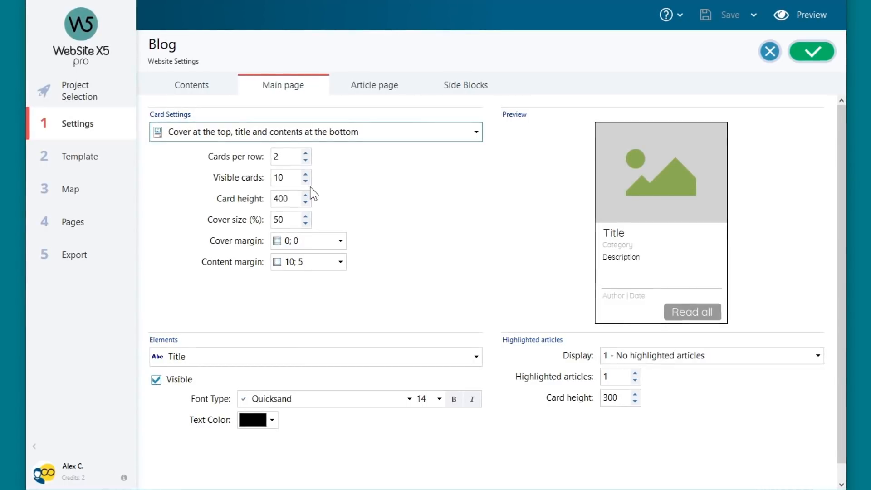
pyautogui.scroll(-3)
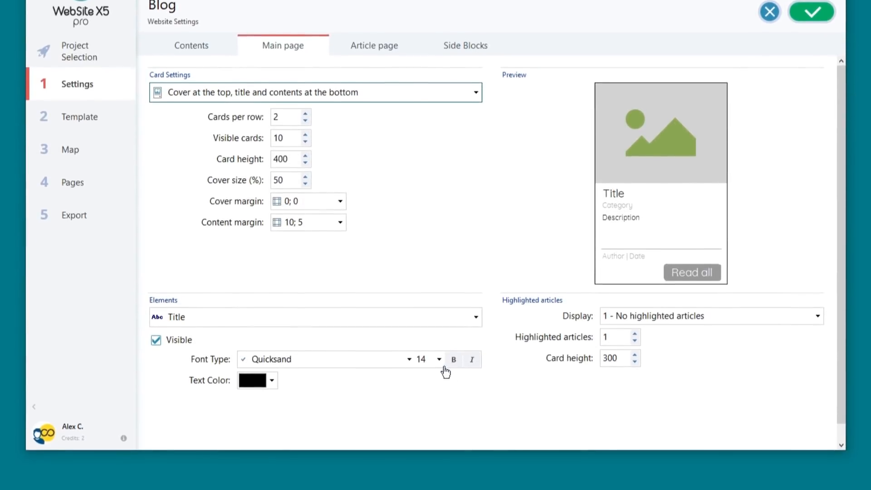
pyautogui.click(438, 359)
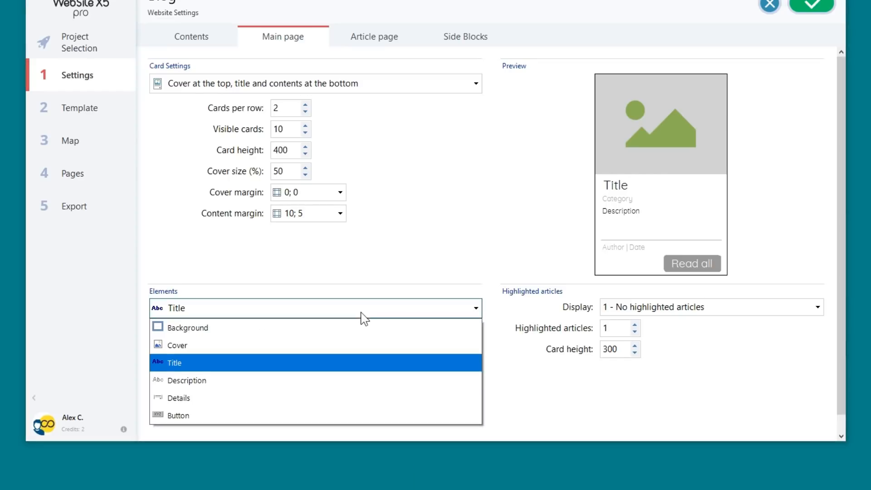
# Give the card button an orange background and highlight first articles with a slideshow.
pyautogui.click(178, 414)
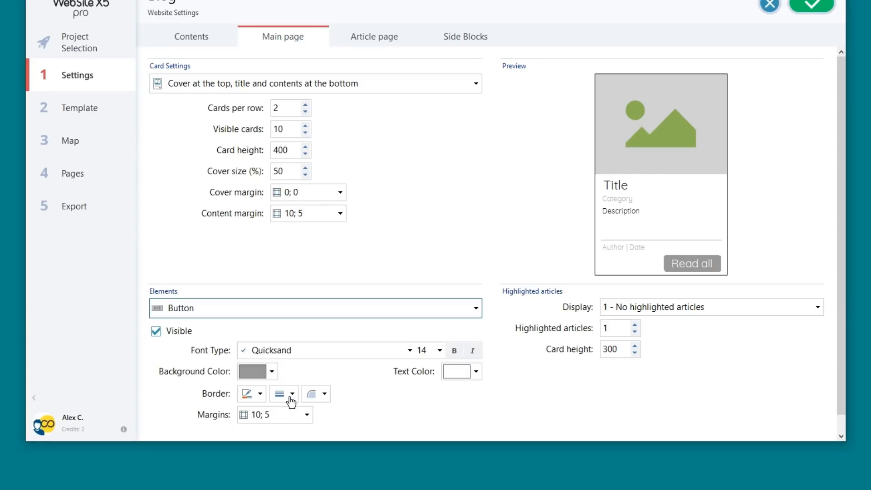
pyautogui.click(272, 371)
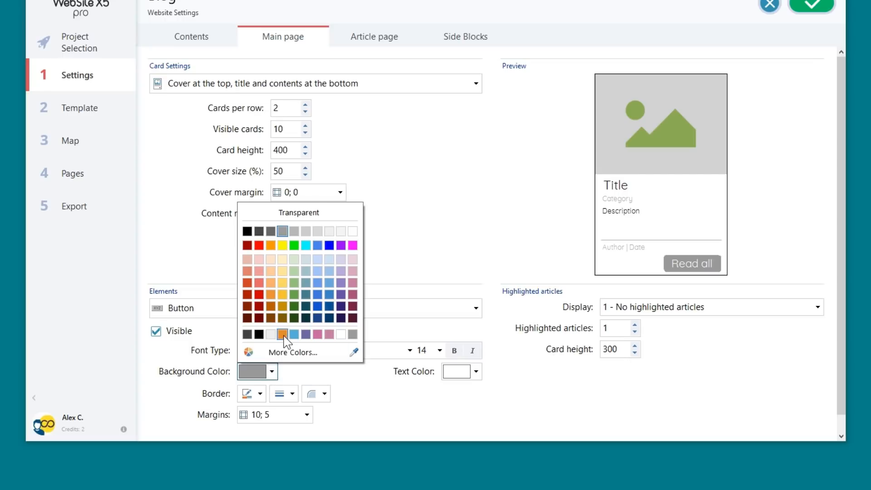
pyautogui.click(283, 334)
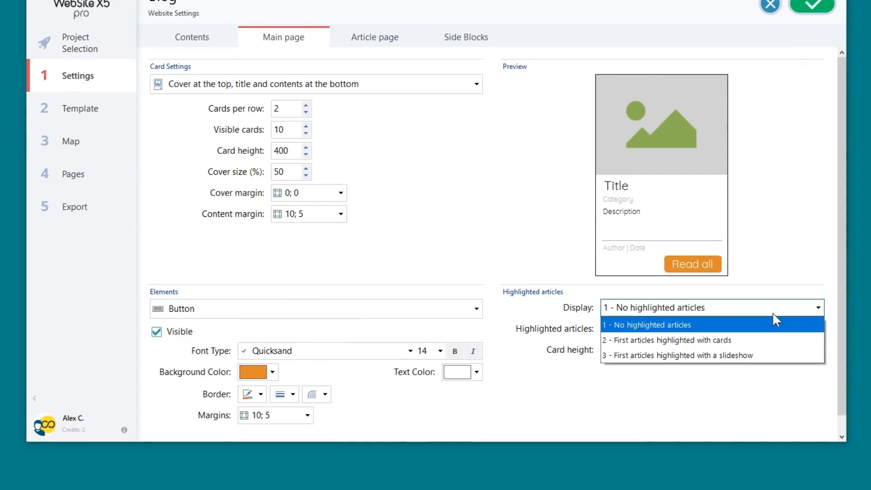
pyautogui.click(675, 356)
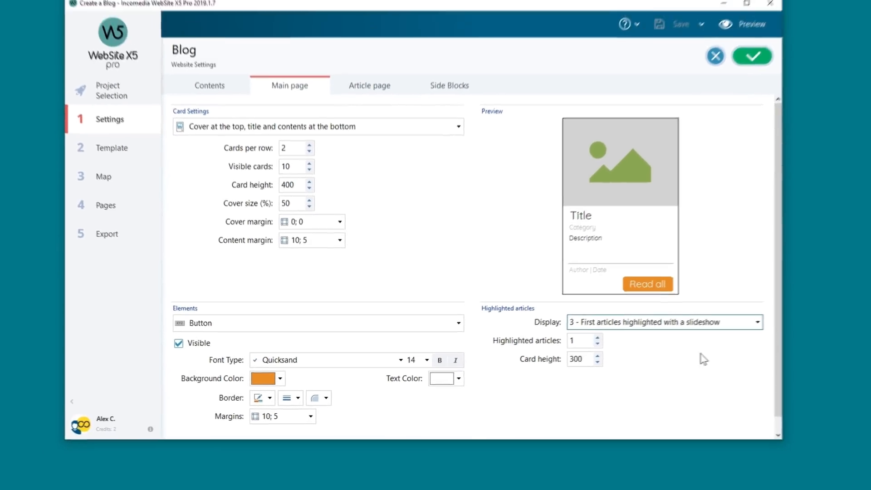
pyautogui.click(749, 24)
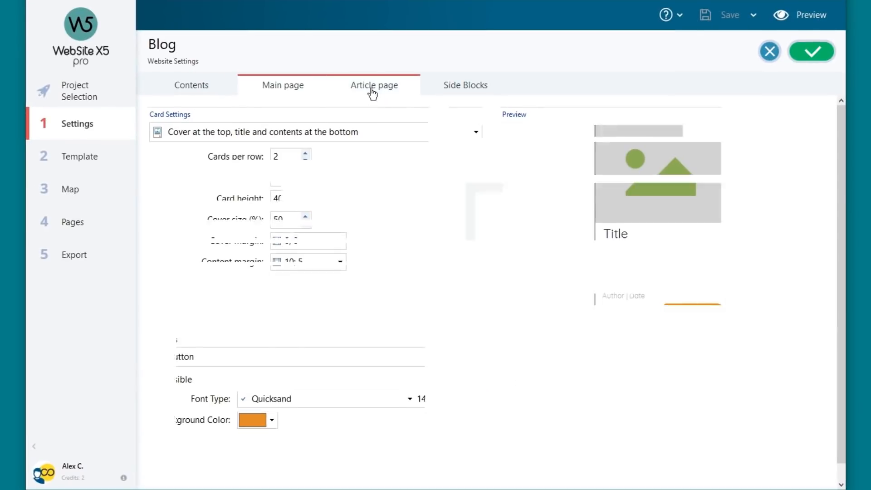
# Set the article page view to title at the top, cover and contents at the bottom.
pyautogui.click(373, 86)
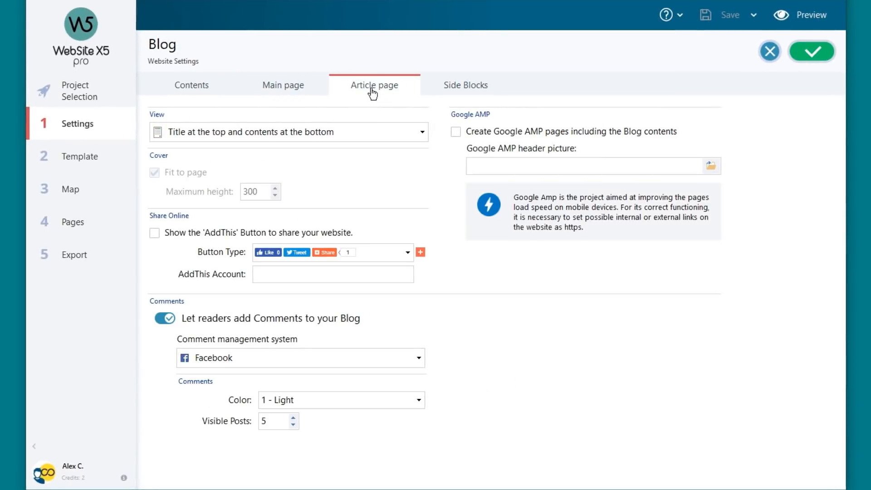
pyautogui.moveTo(422, 136)
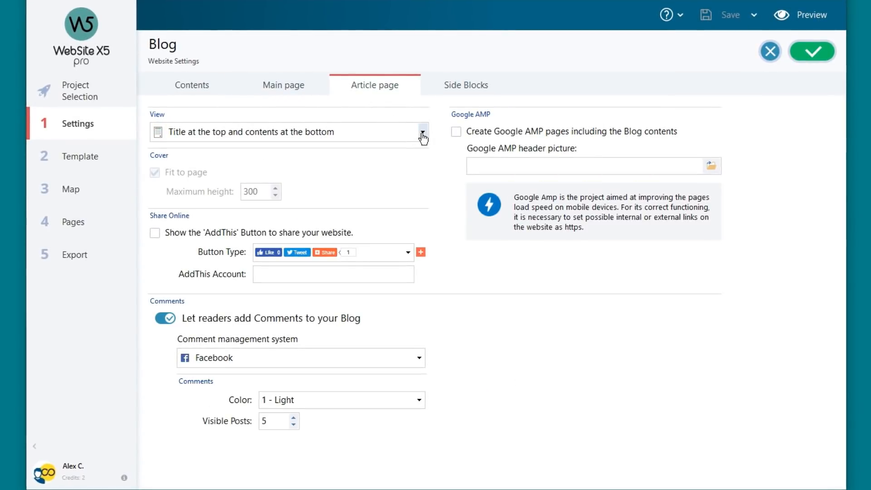
pyautogui.click(421, 132)
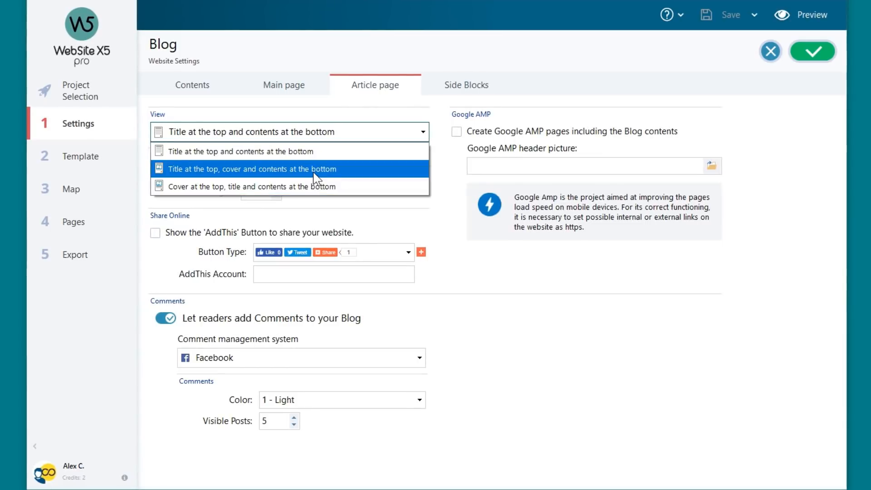
pyautogui.click(251, 168)
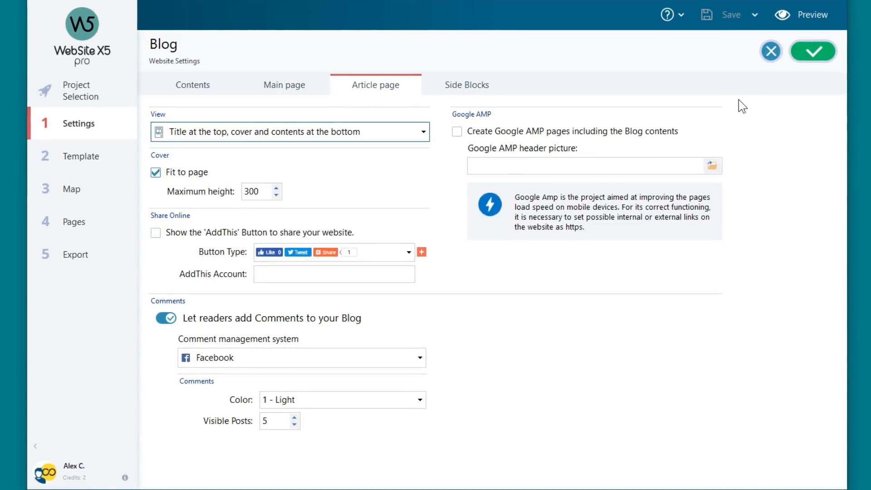
pyautogui.moveTo(476, 89)
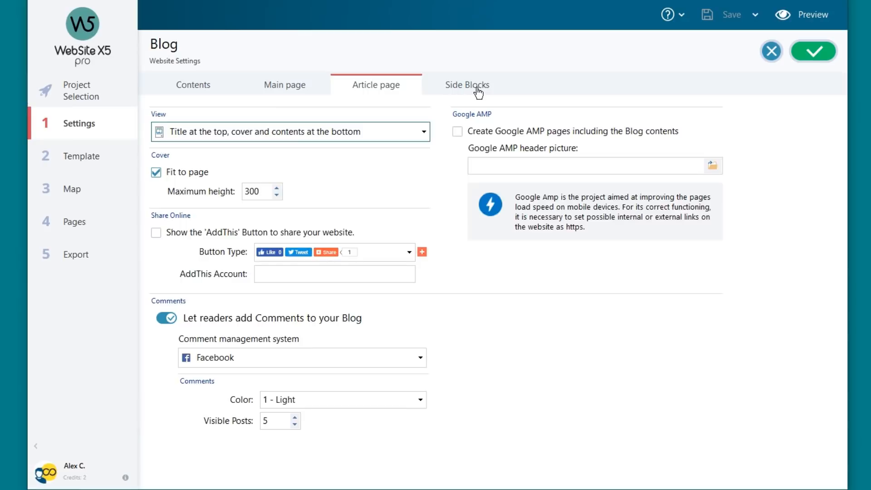
# Add a Blogroll side block, then remove it, leaving Recent Posts, Categories and Clouds.
pyautogui.click(466, 84)
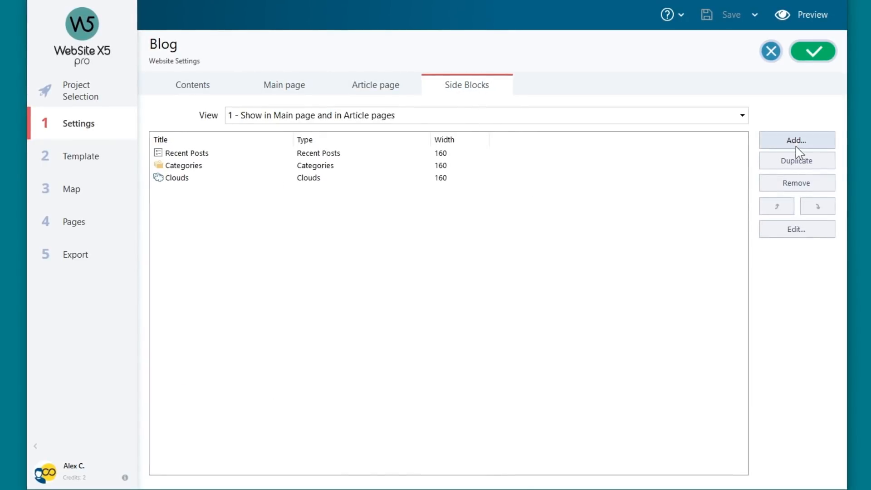
pyautogui.click(795, 140)
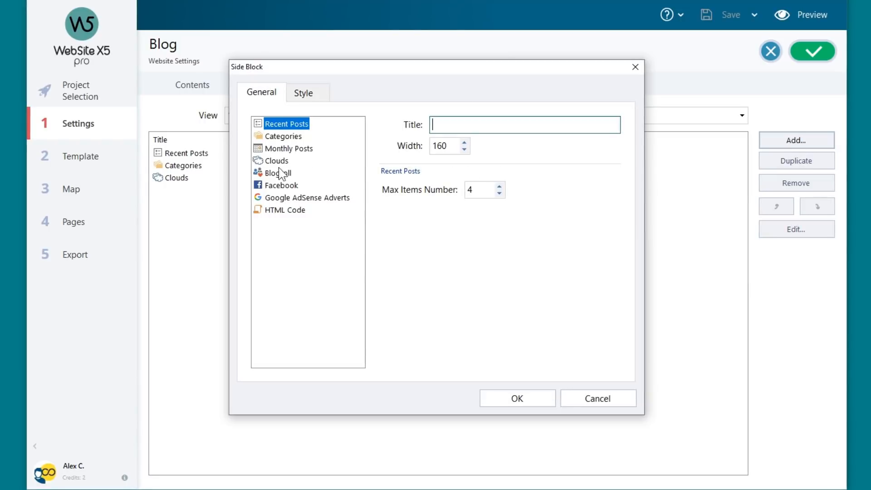
pyautogui.click(277, 172)
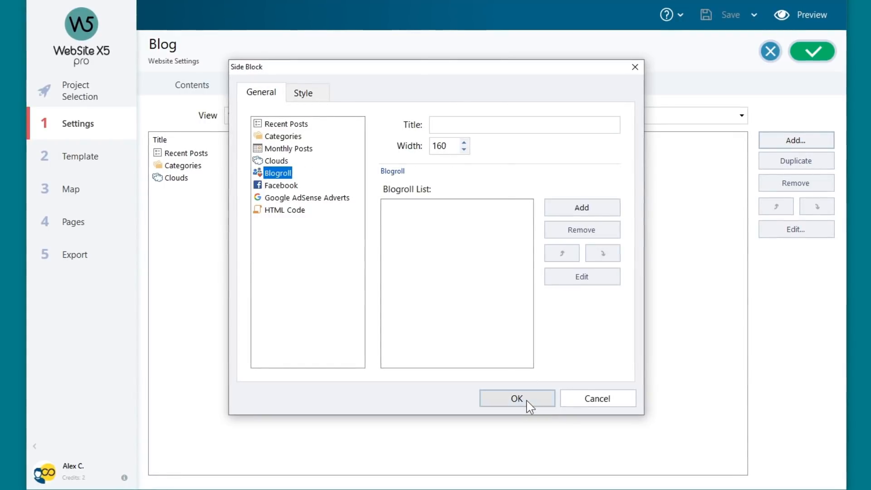
pyautogui.click(516, 398)
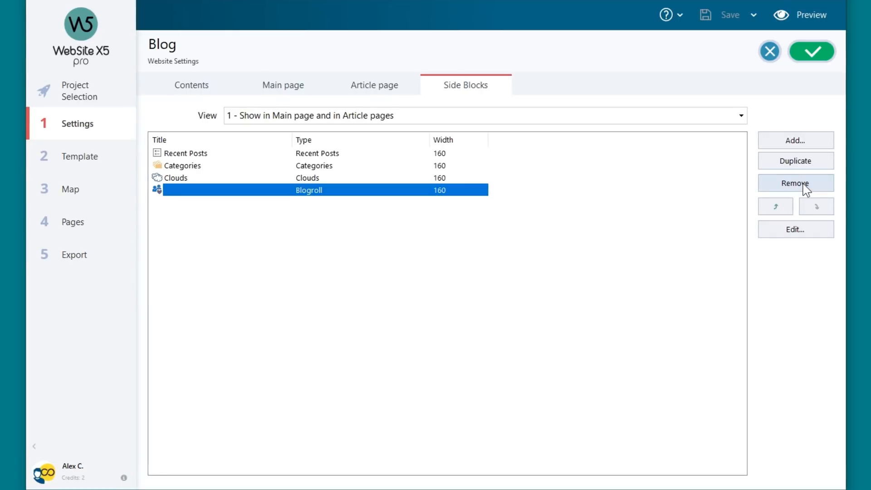
pyautogui.click(793, 183)
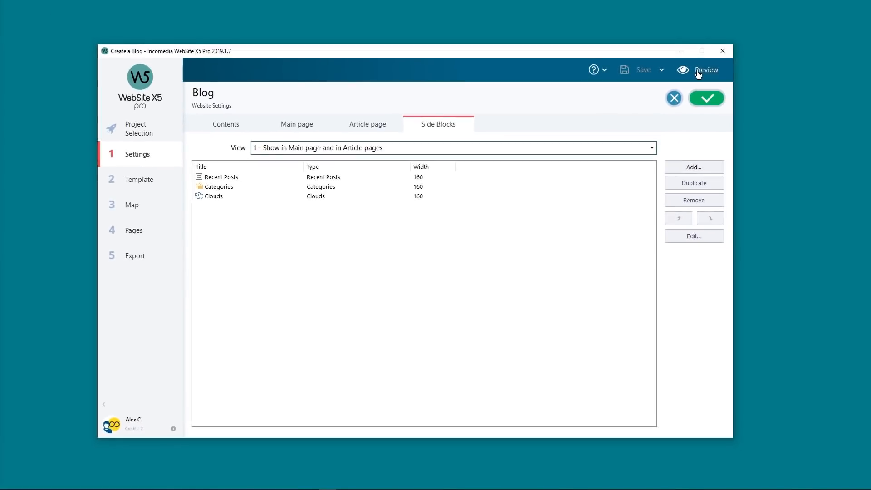
# Preview the blog, scroll through the Post 2 article, and return to the settings.
pyautogui.click(705, 70)
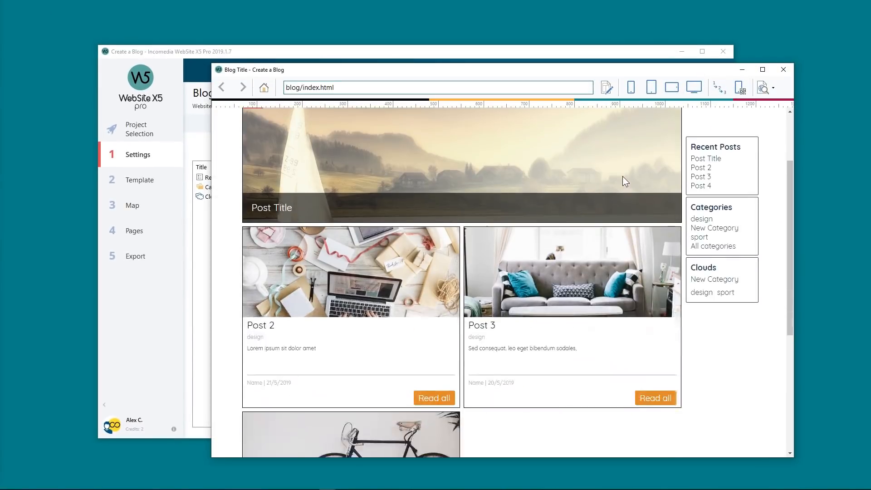
pyautogui.click(433, 398)
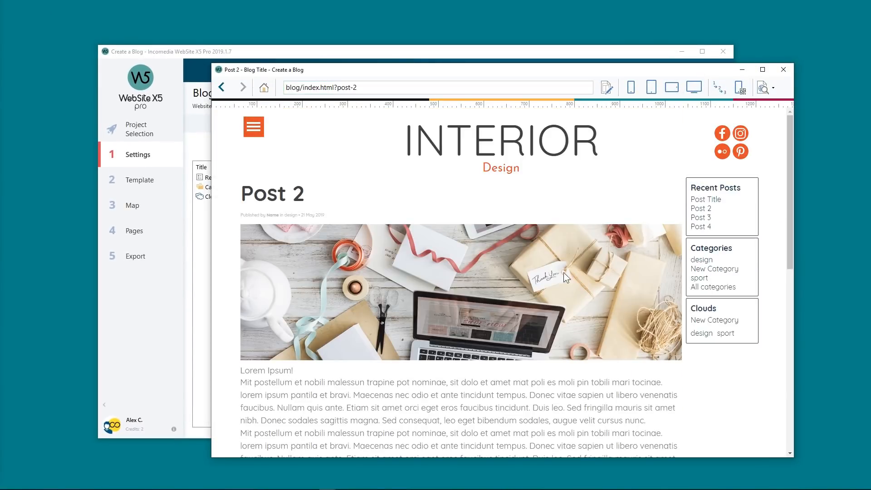
pyautogui.scroll(-3)
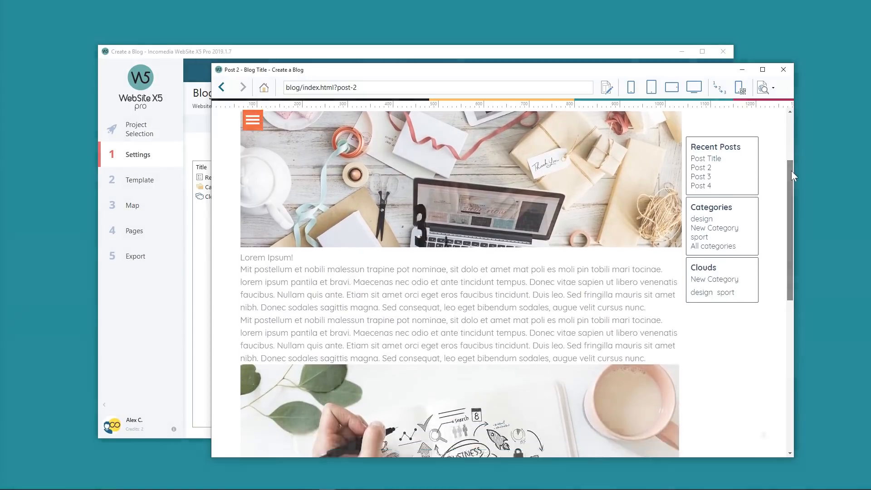
pyautogui.click(783, 70)
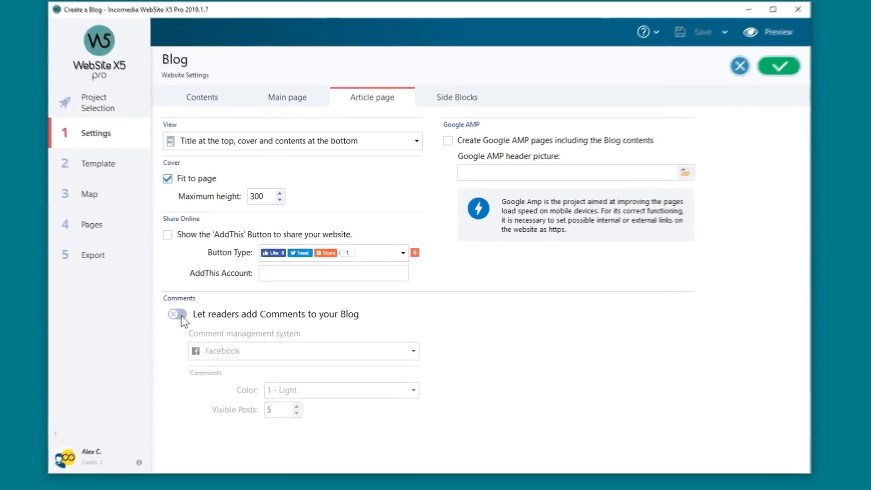
# Enable reader comments on blog articles with Facebook as the comment system.
pyautogui.click(174, 314)
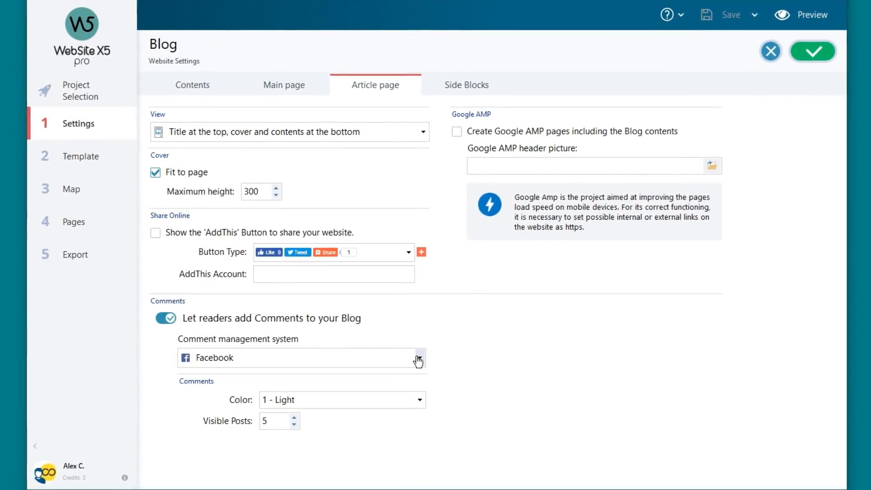
pyautogui.click(417, 358)
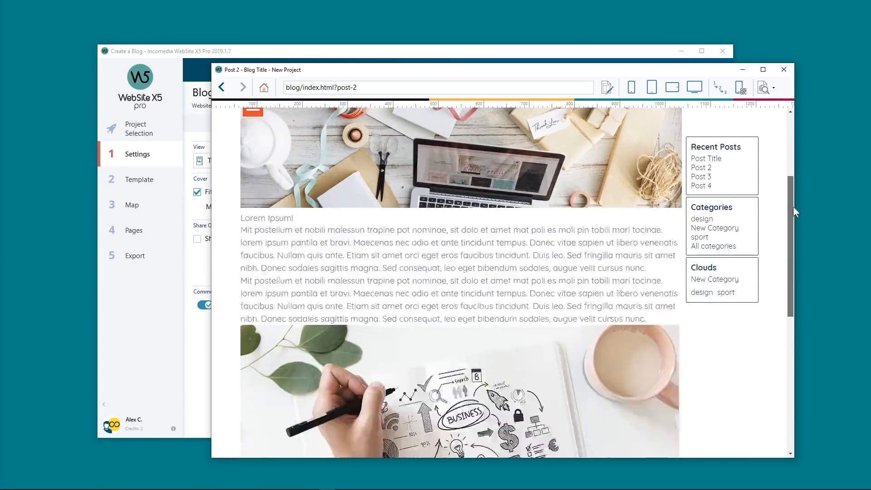
pyautogui.scroll(-3)
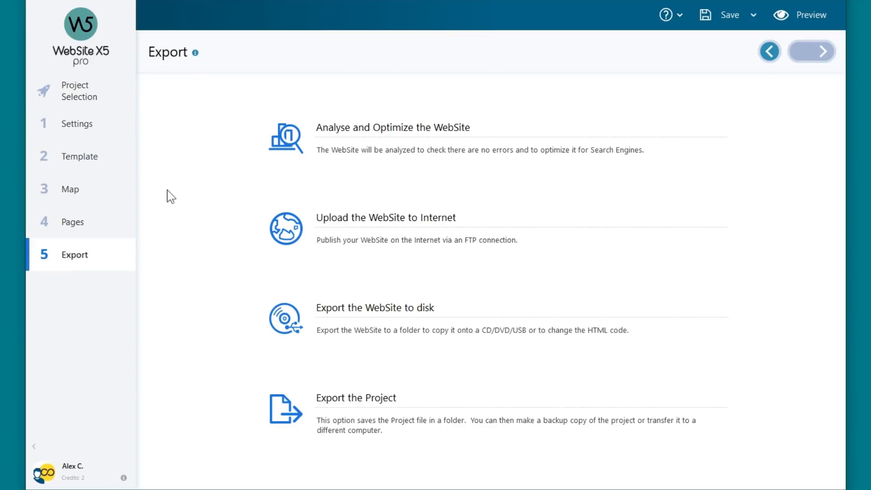
# Choose Upload the WebSite to Internet with 'Export only Blog and RSS Feed'.
pyautogui.click(385, 217)
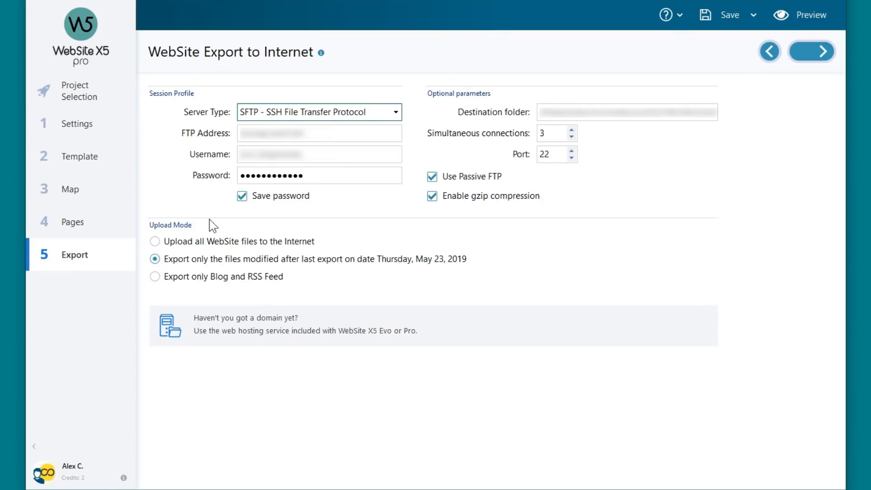
pyautogui.click(155, 276)
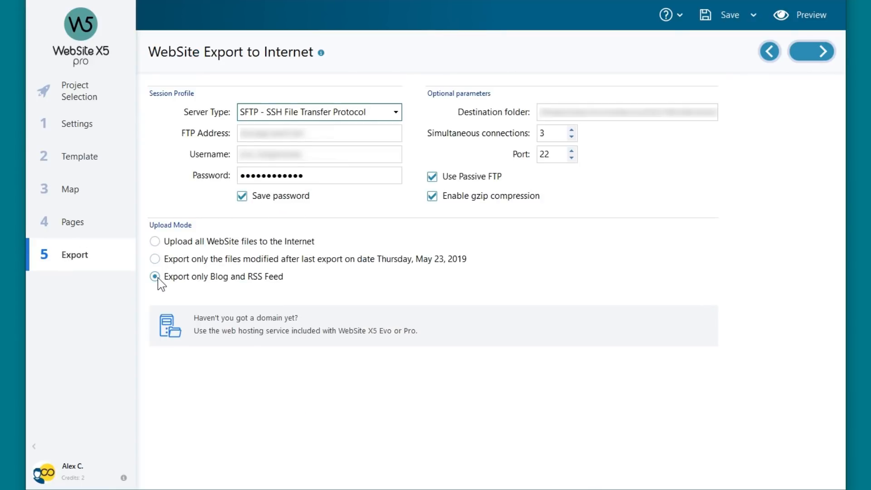